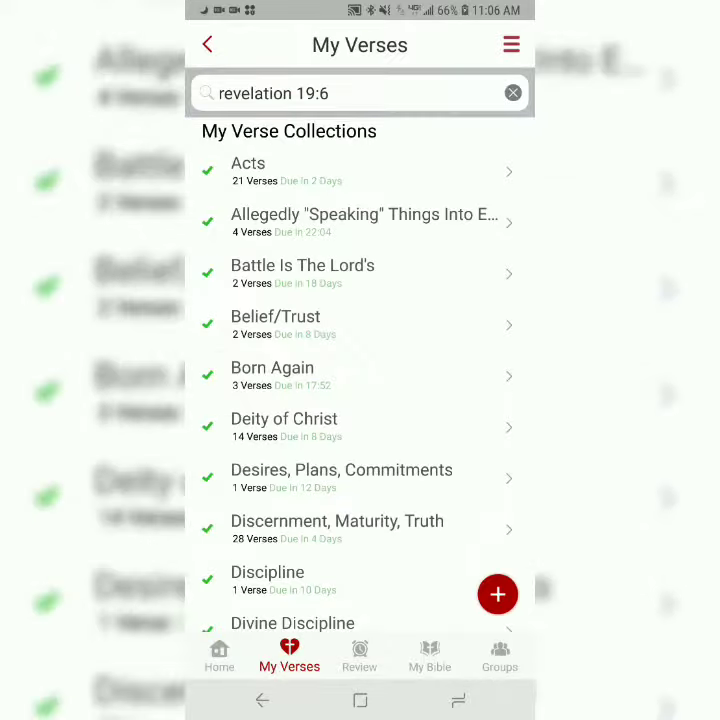
- Search My Verses for "revelation 19" so Revelation 19:6 appears as a result
click(512, 94)
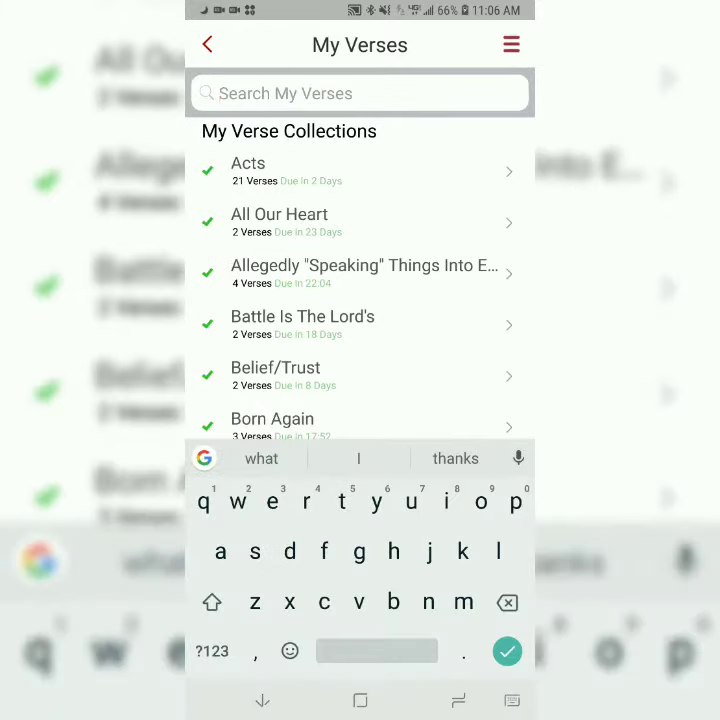
text(revelation 19)
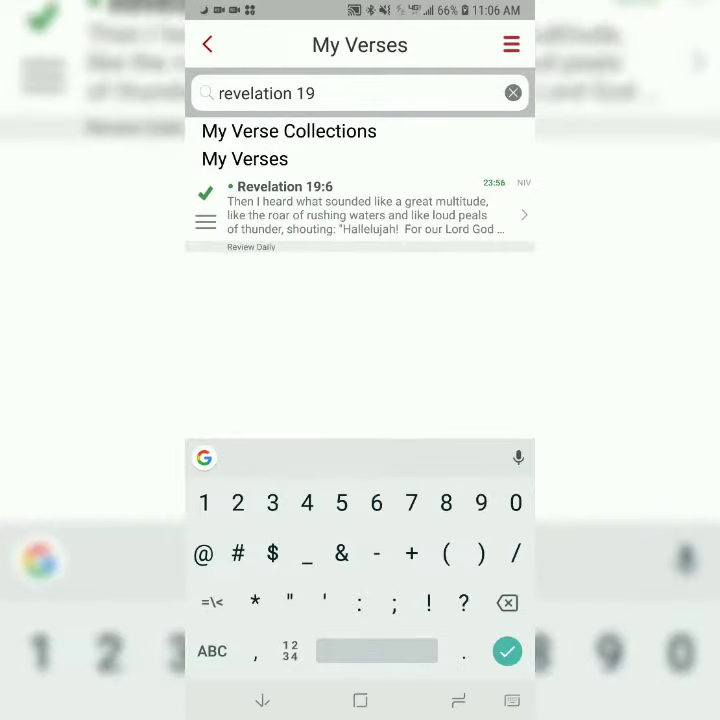
- Start practicing Revelation 19:6 and finish the Familiarize round with 100% accuracy
click(356, 206)
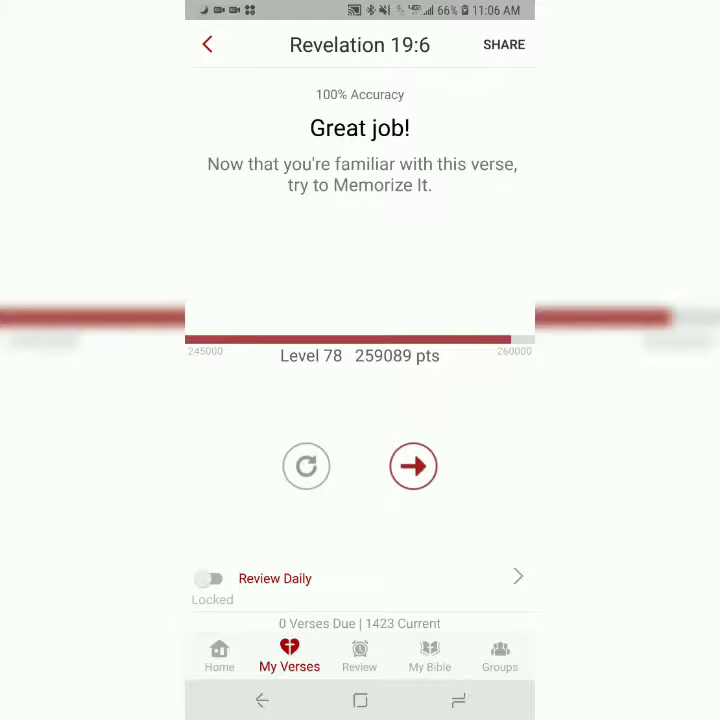
- Complete the Memorize It round for Revelation 19:6 and advance to Master It
click(412, 466)
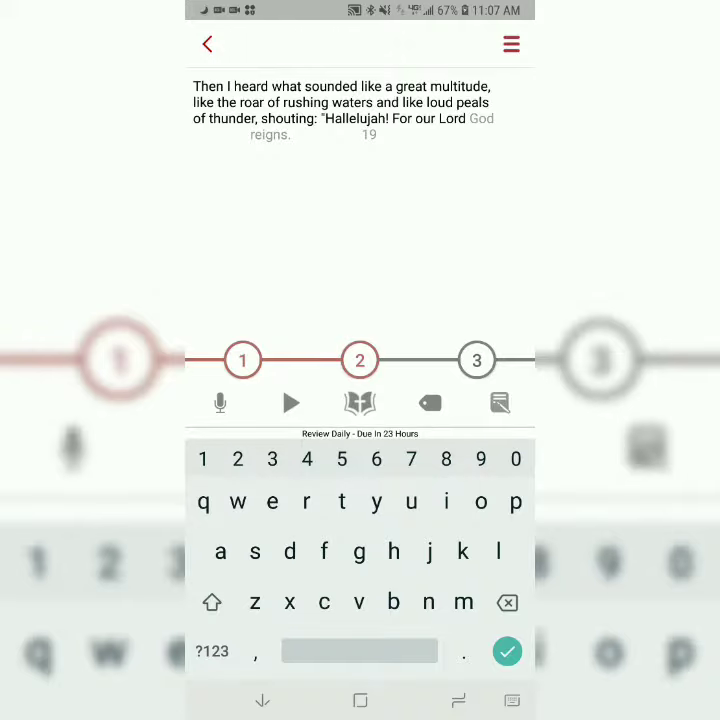
click(306, 502)
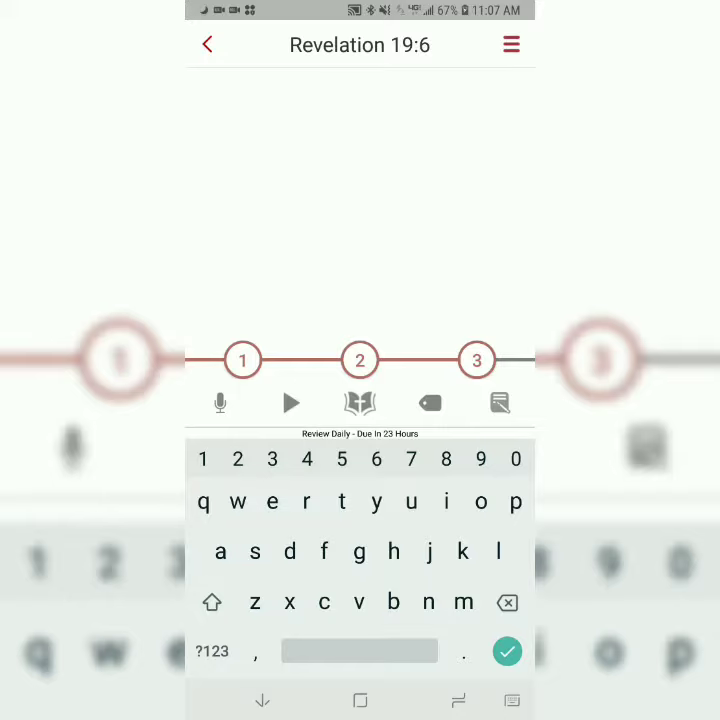
- Recite Revelation 19:6 from memory ("Then I heard what sounded like a great multitude, like the roar of...") and submit for a Great job result
text(Then I heard what)
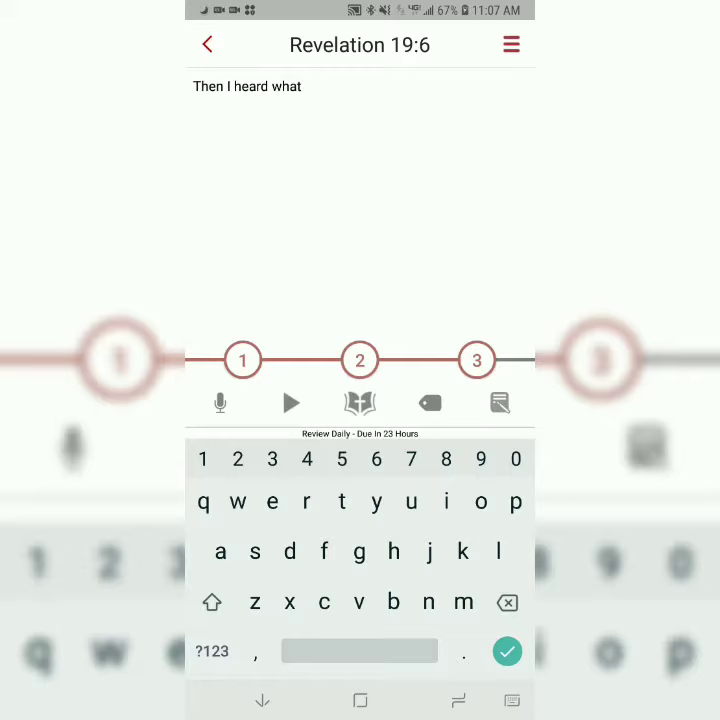
text(sounded like a great multitude,)
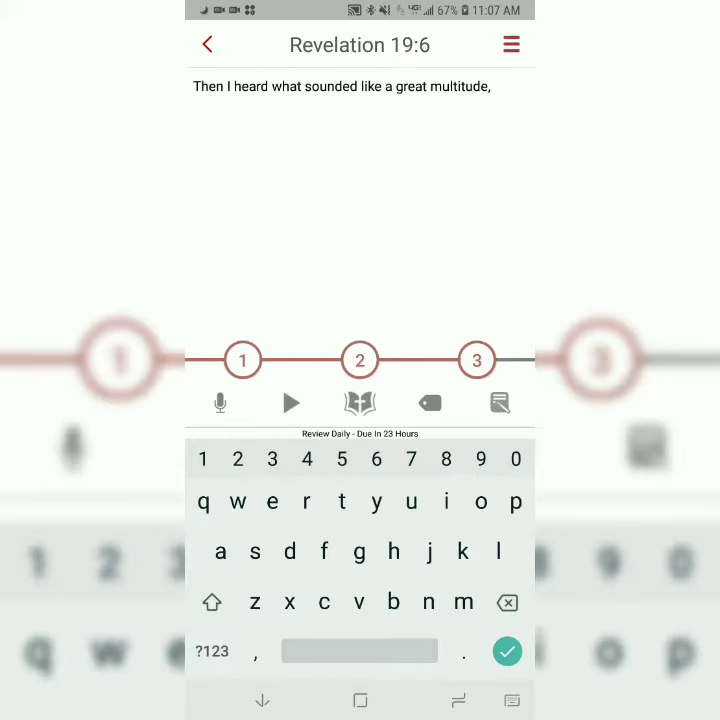
text(like the roar of)
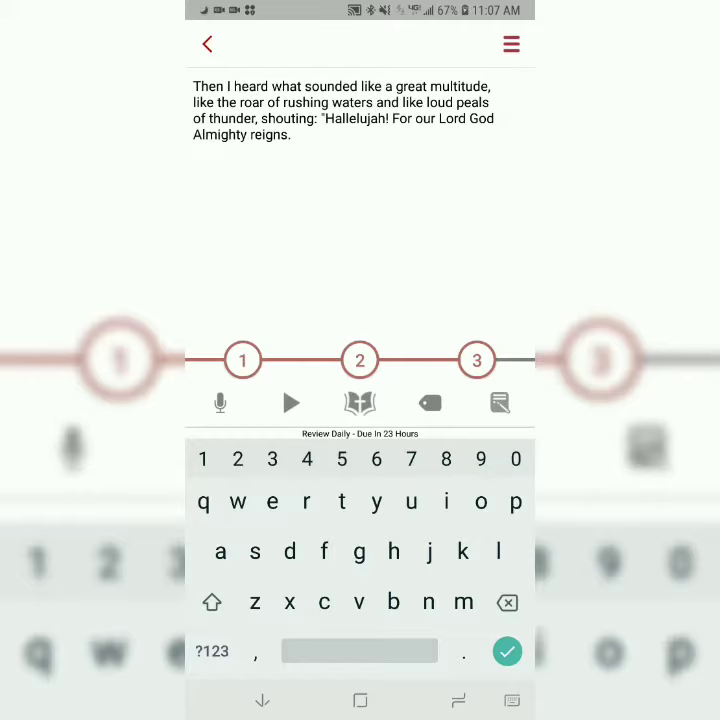
click(508, 652)
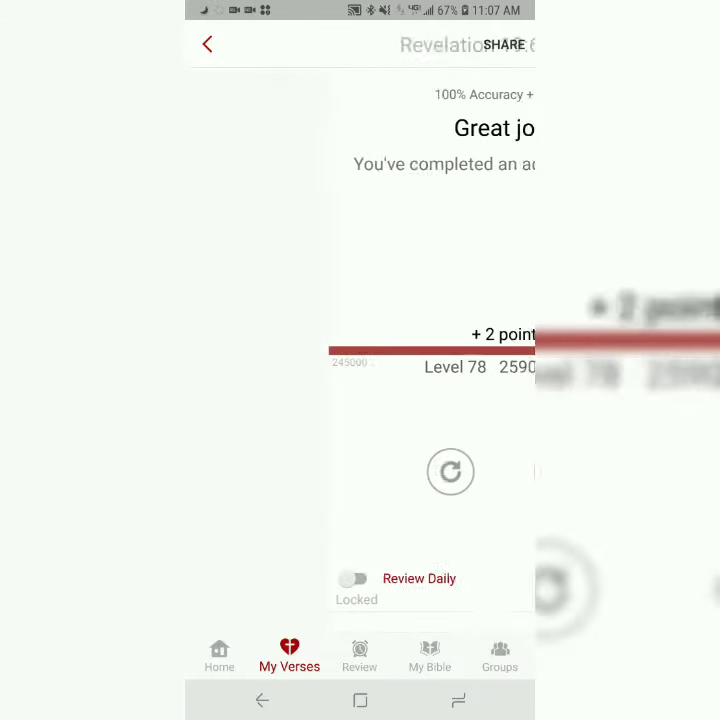